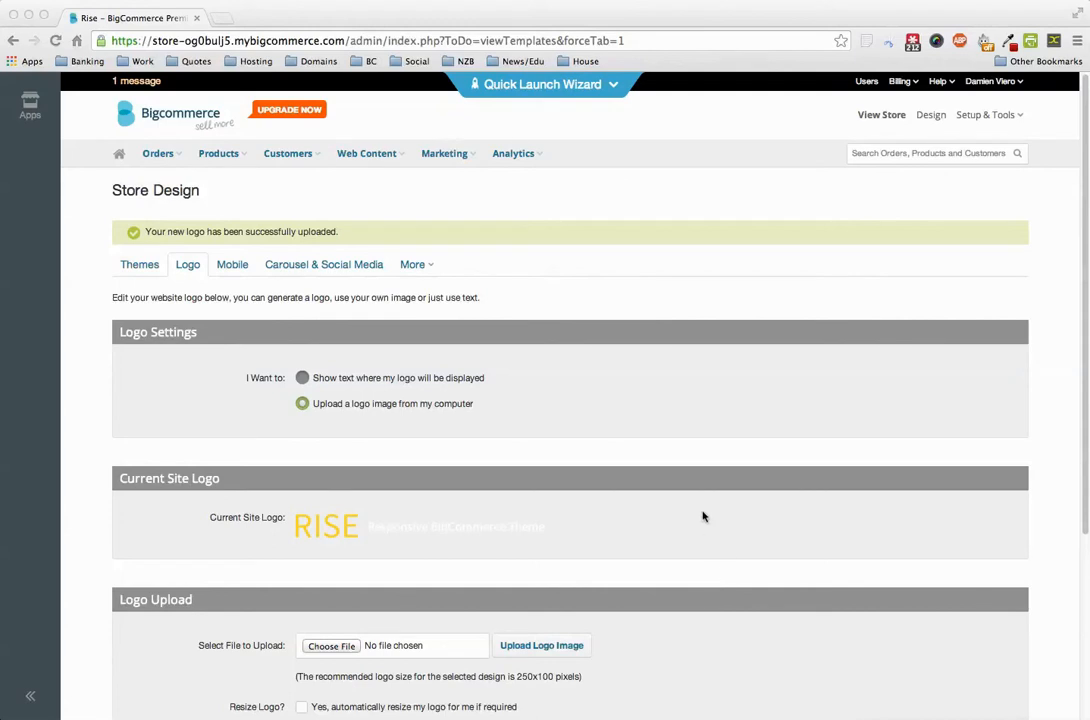
mouse_move(698, 290)
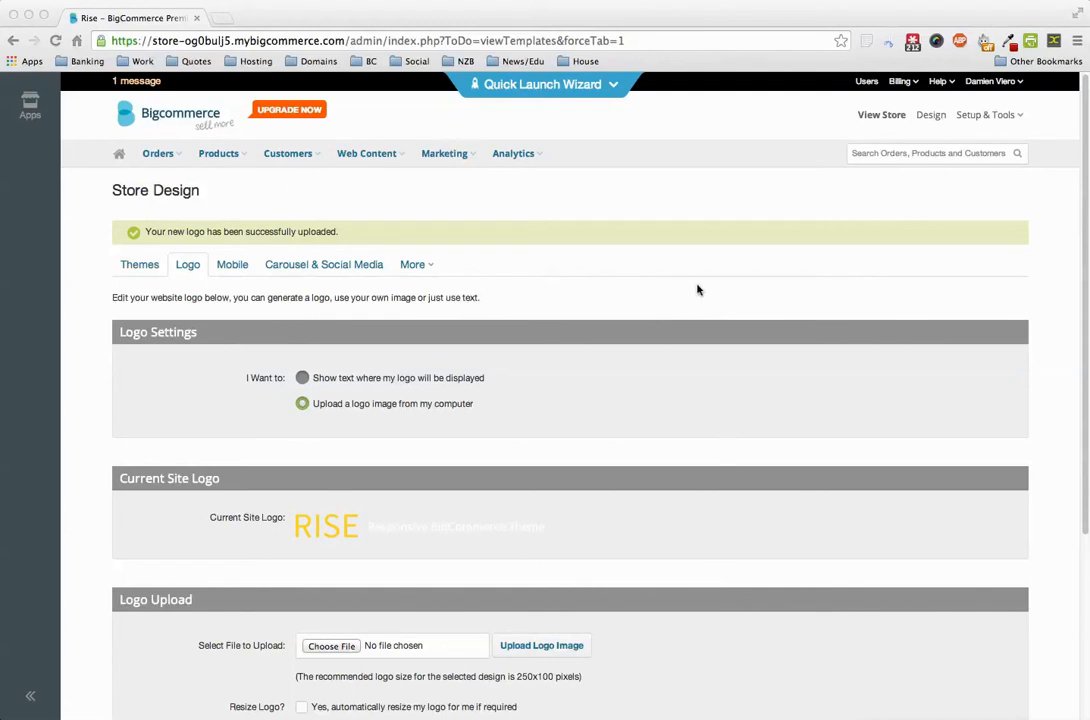
mouse_move(903, 118)
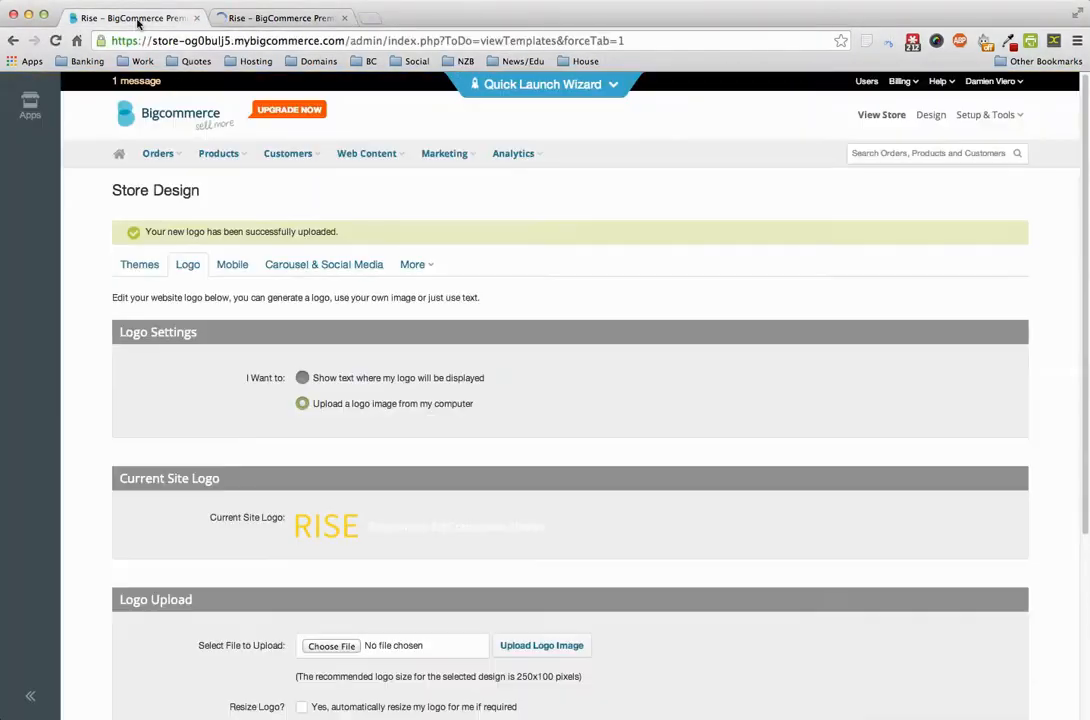
- Open Store Design > Themes from the admin header's Design link
left_click(930, 114)
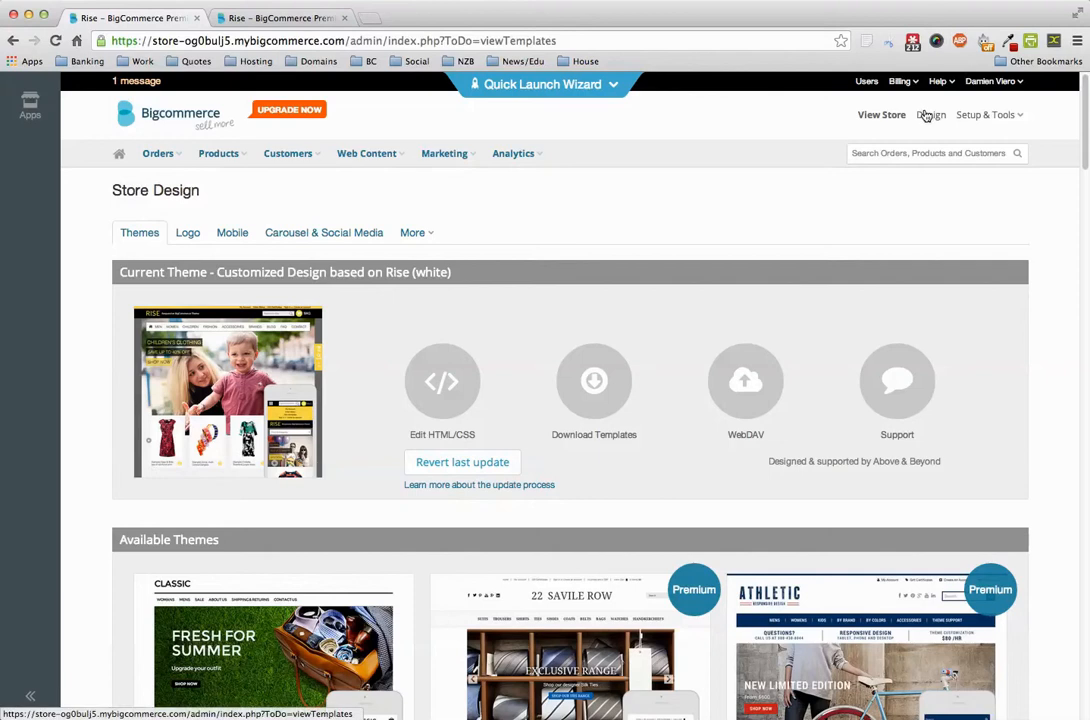
mouse_move(594, 381)
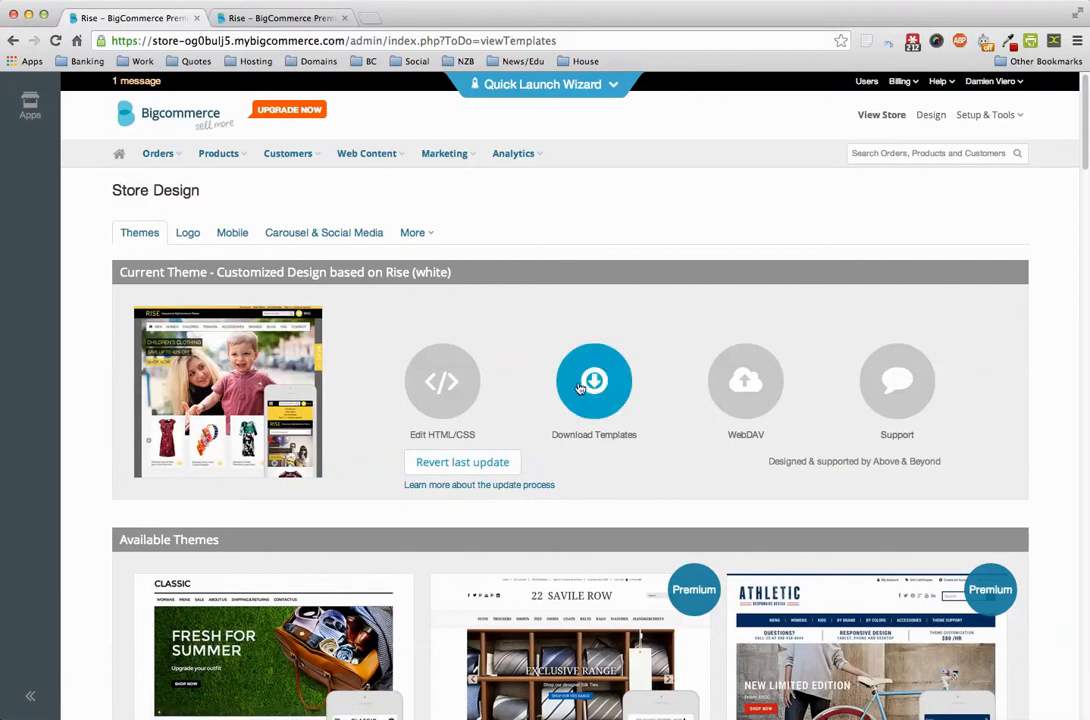
mouse_move(442, 387)
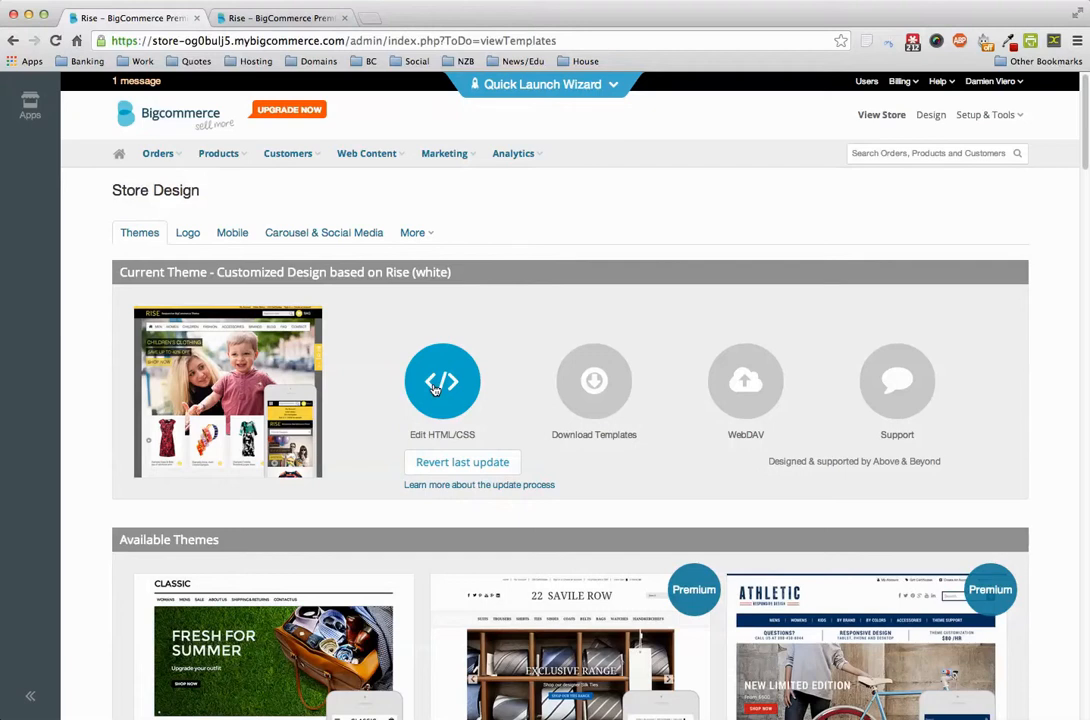
- Open the current Rise theme in Design Mode via Edit HTML/CSS
left_click(442, 381)
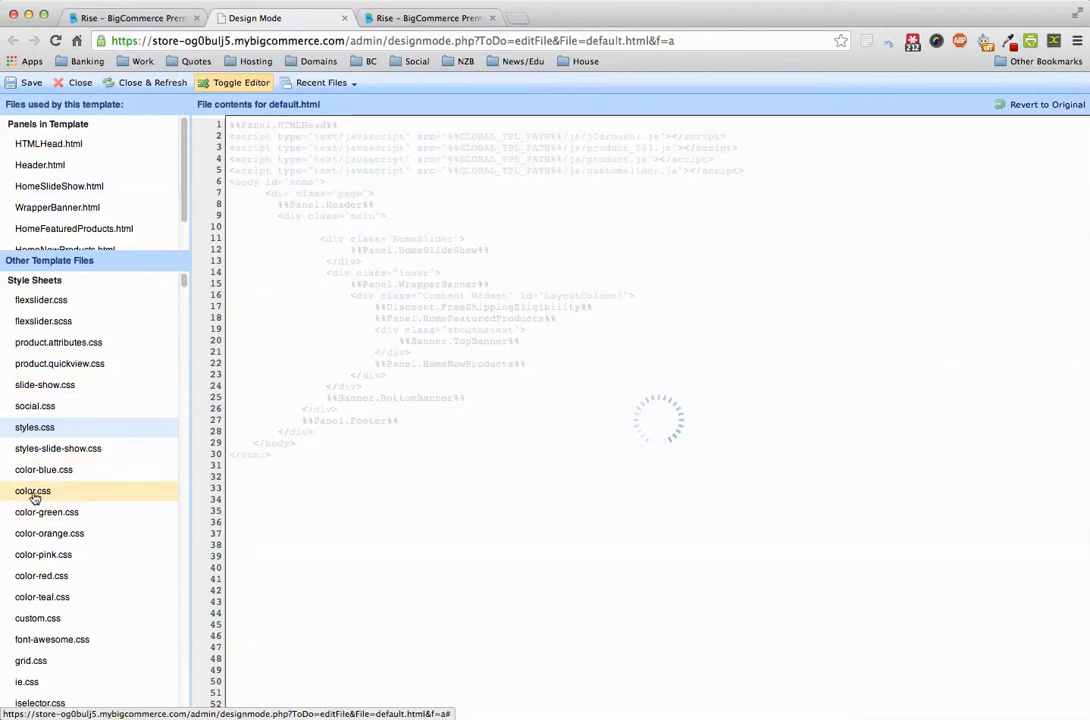
left_click(32, 490)
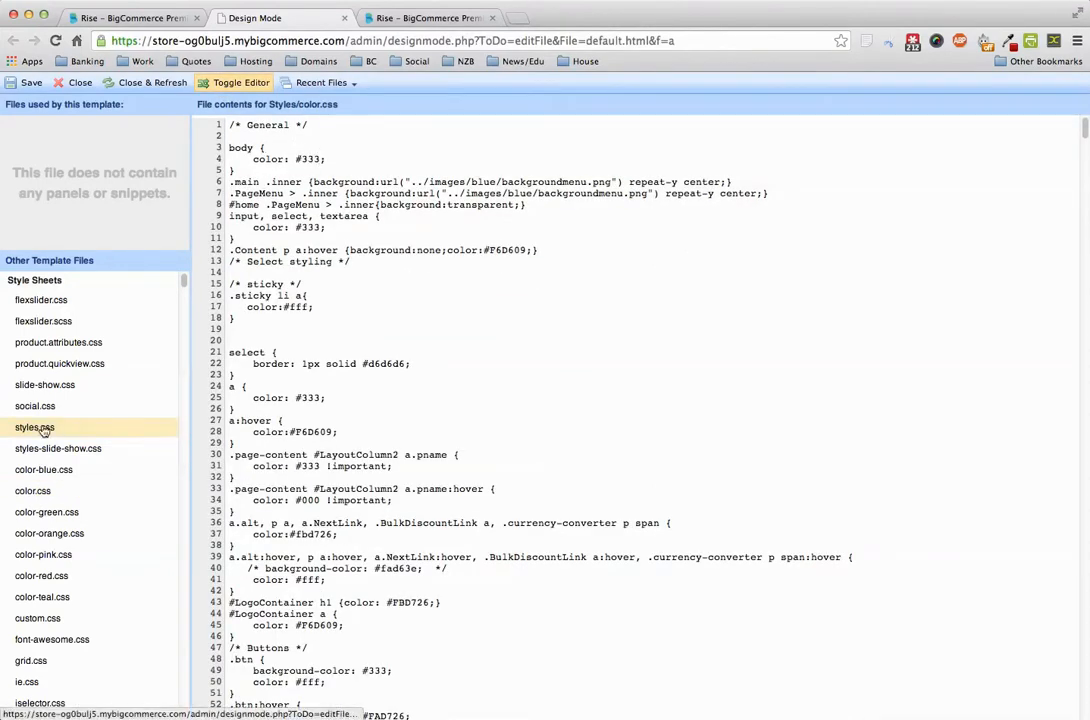
left_click(241, 82)
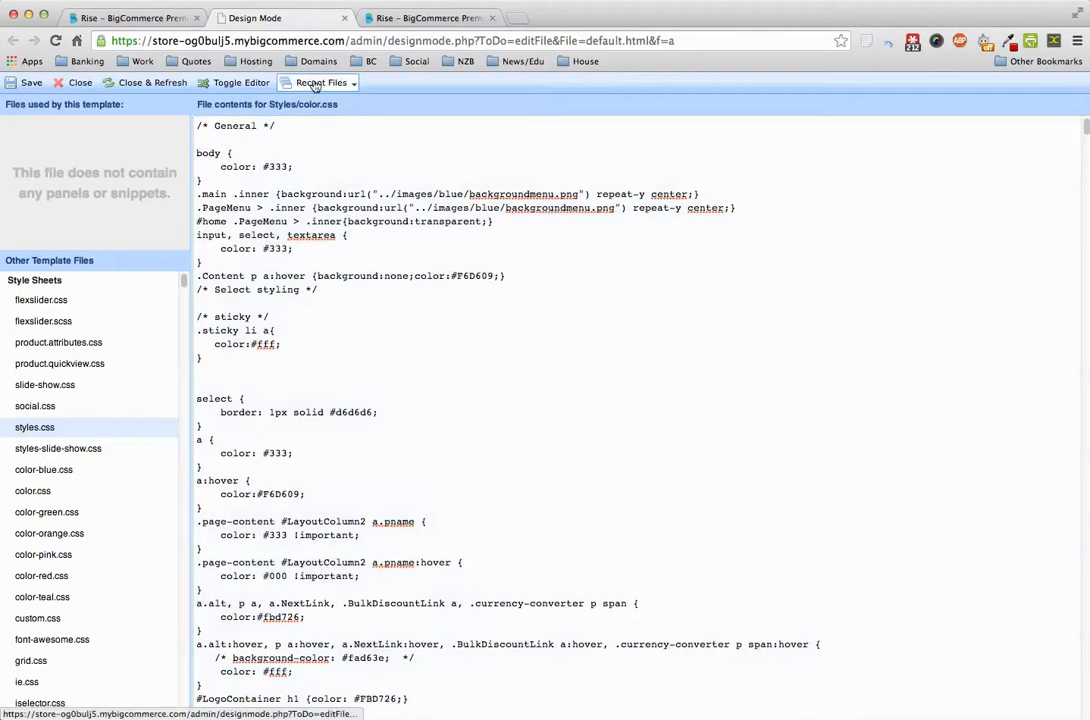
left_click(321, 82)
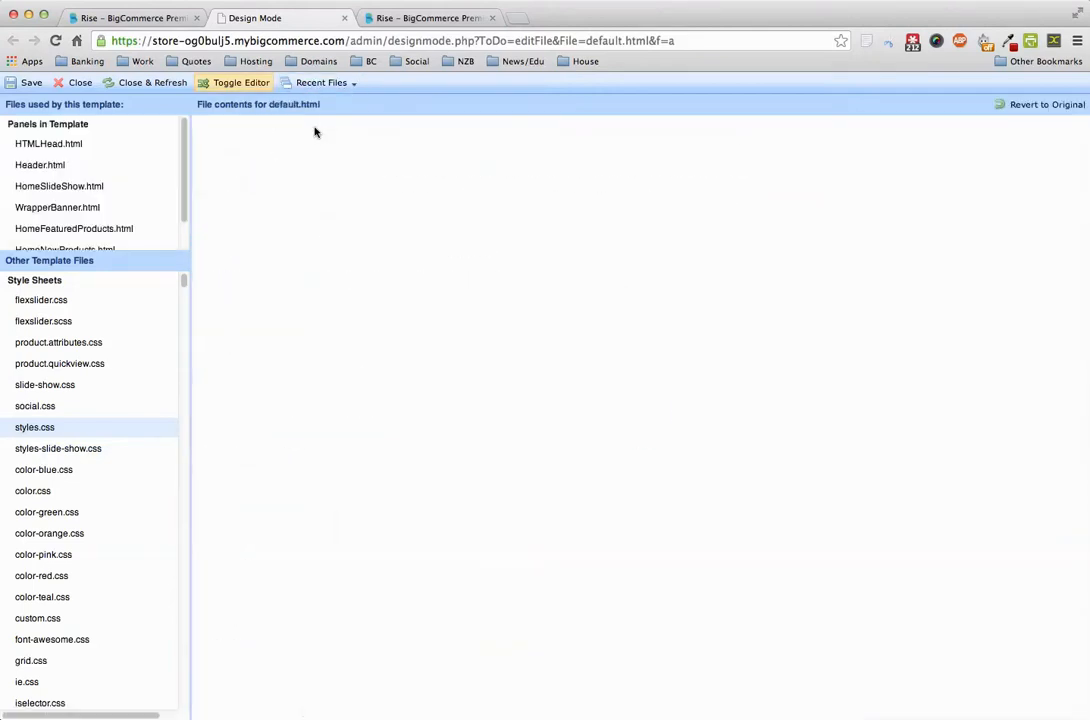
- Load the HTMLHead.html panel into the template editor
left_click(48, 143)
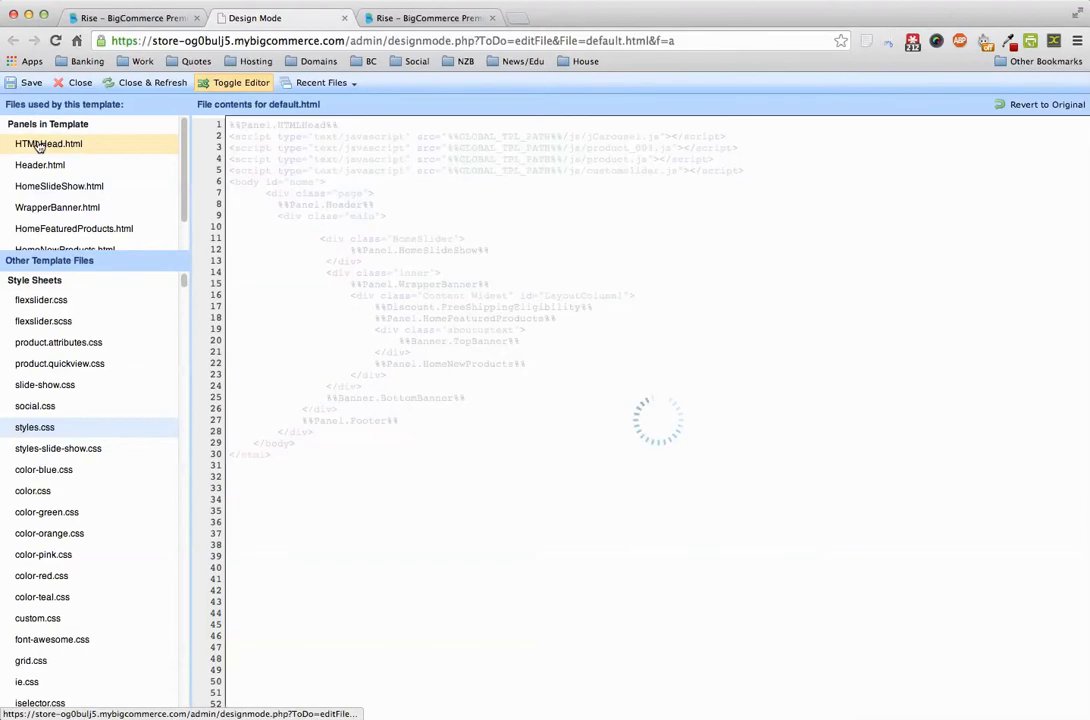
left_click(49, 143)
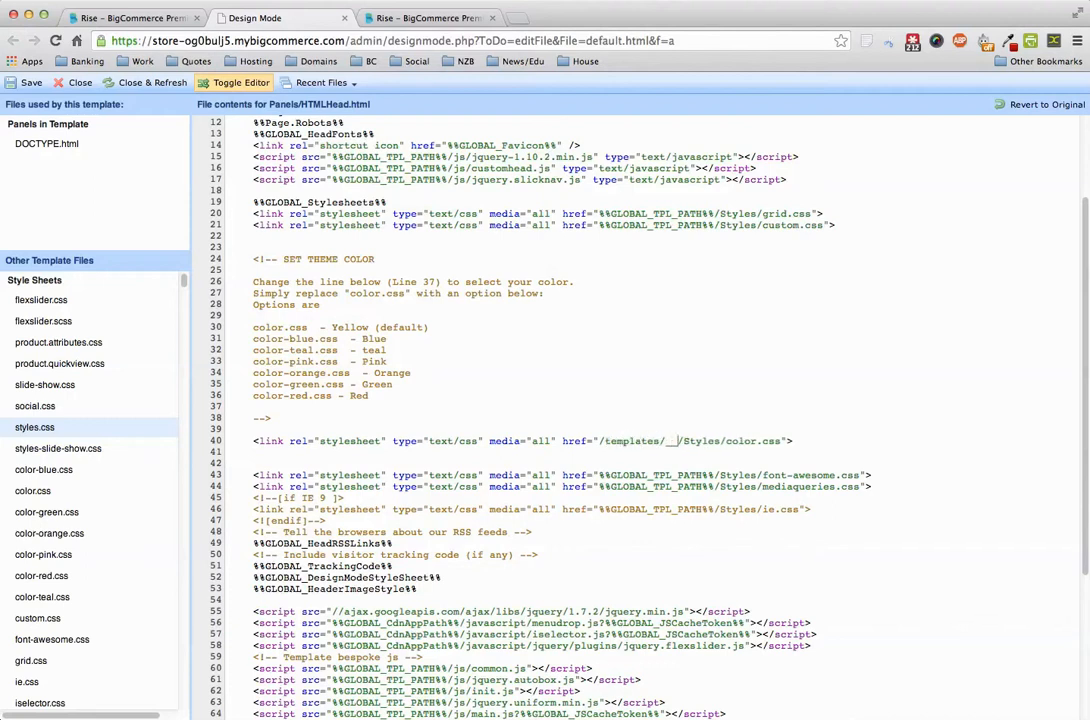
- Change the color.css href to /templates/__custom/Styles/color.css
type("custom")
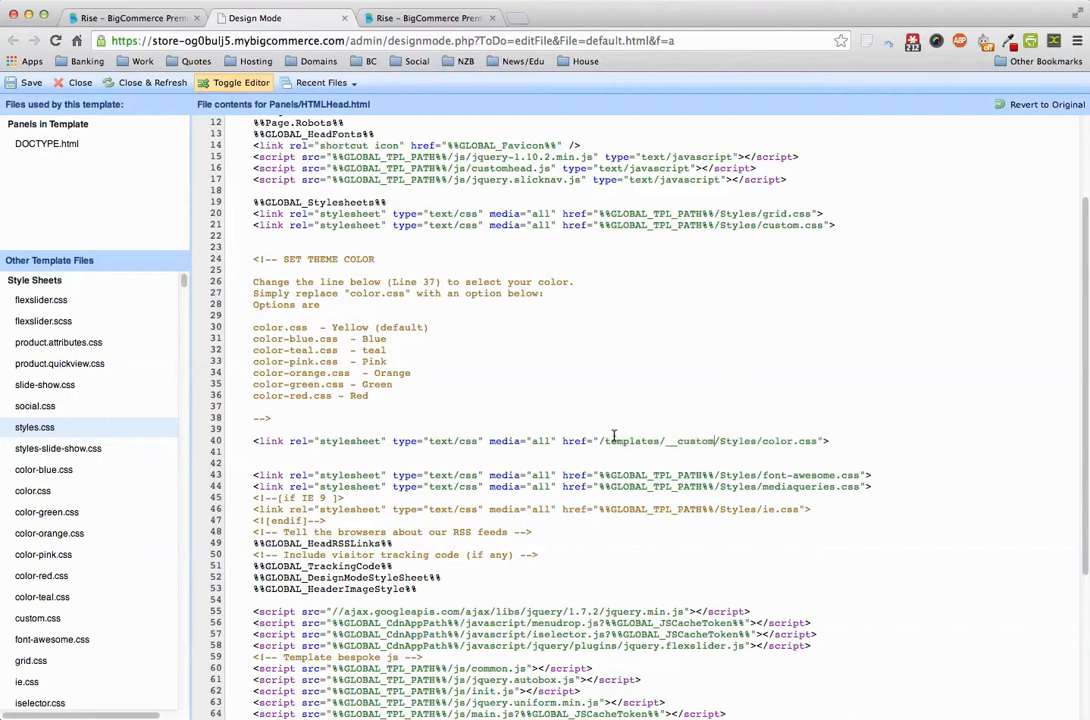
double_click(632, 440)
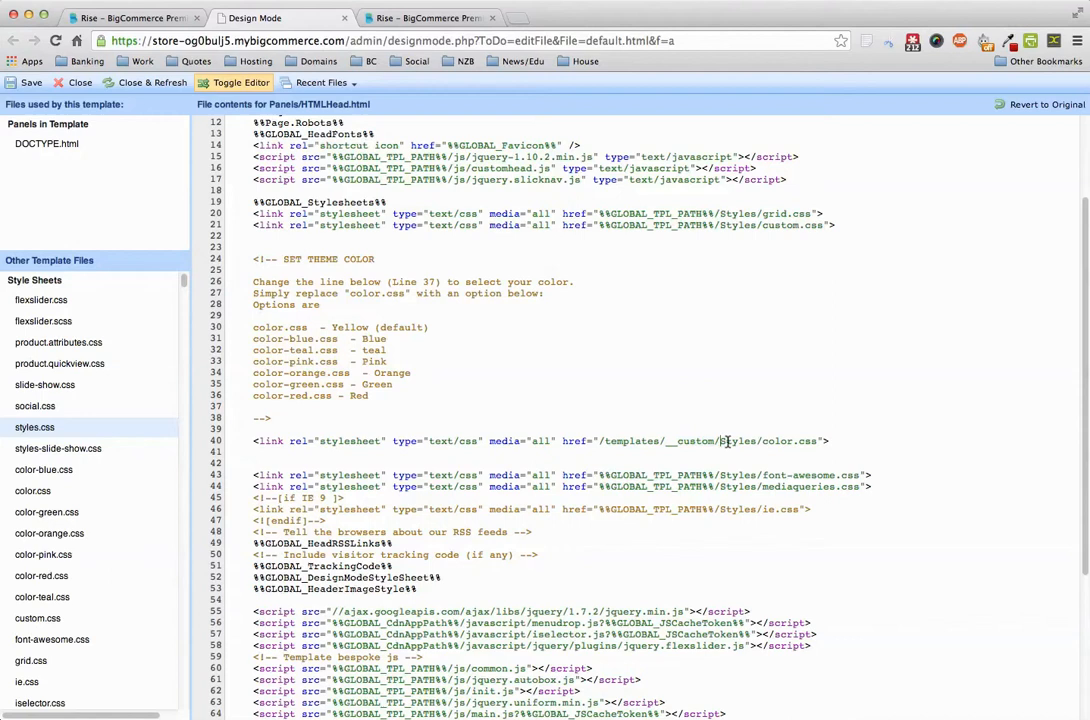
double_click(767, 441)
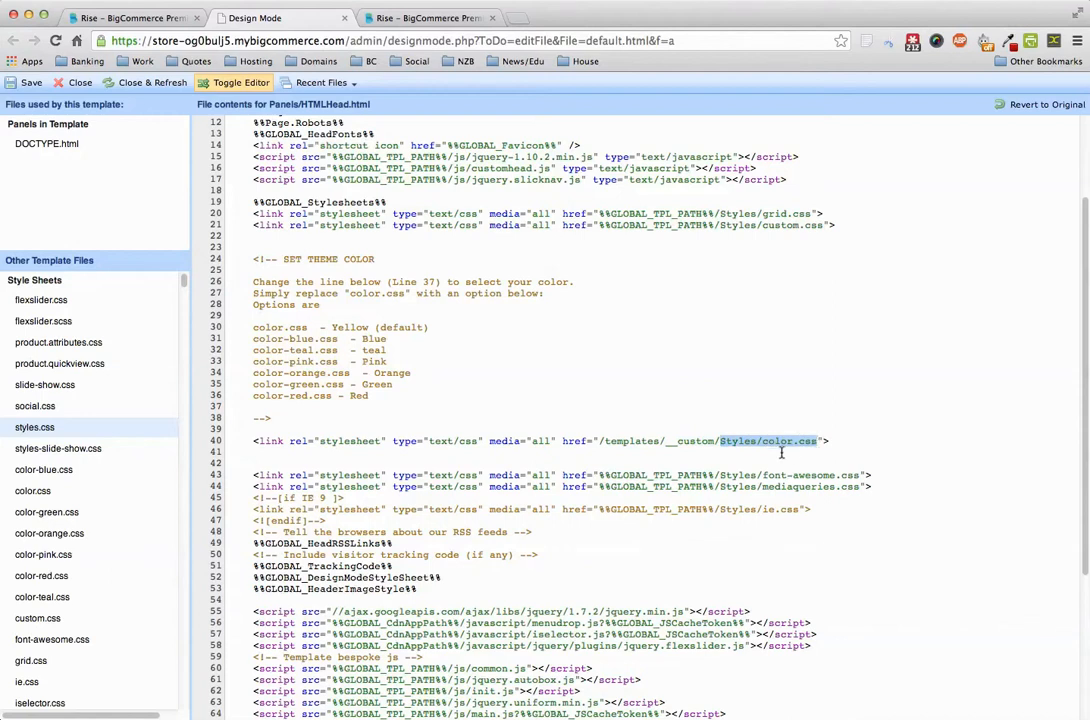
mouse_move(763, 350)
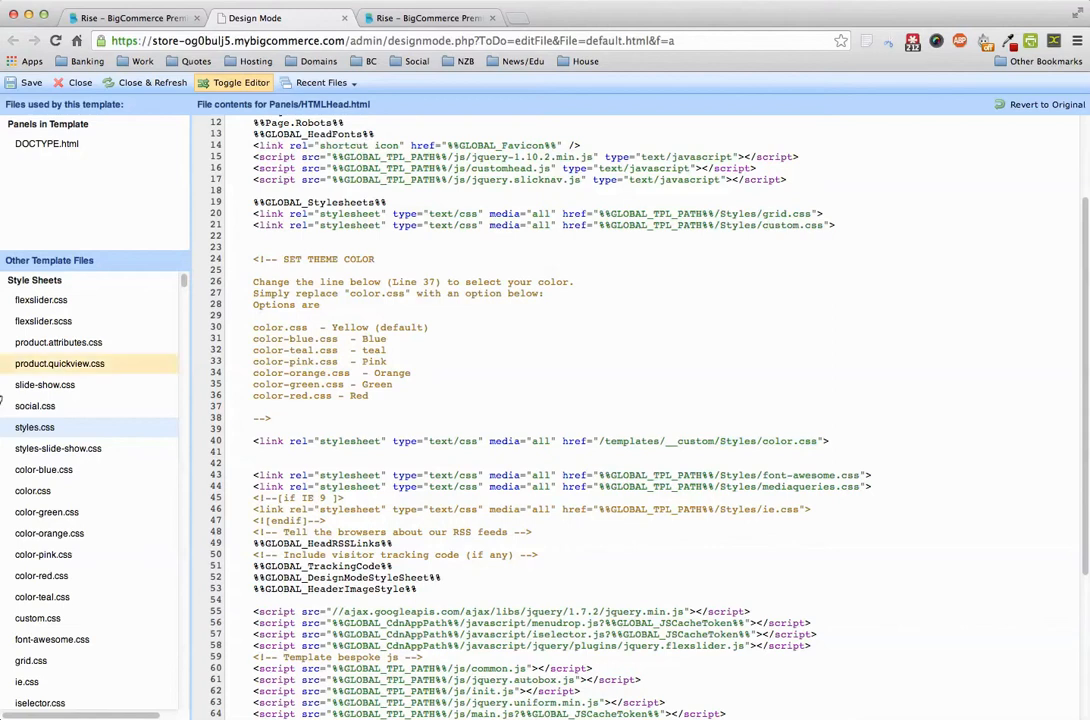
left_click(38, 618)
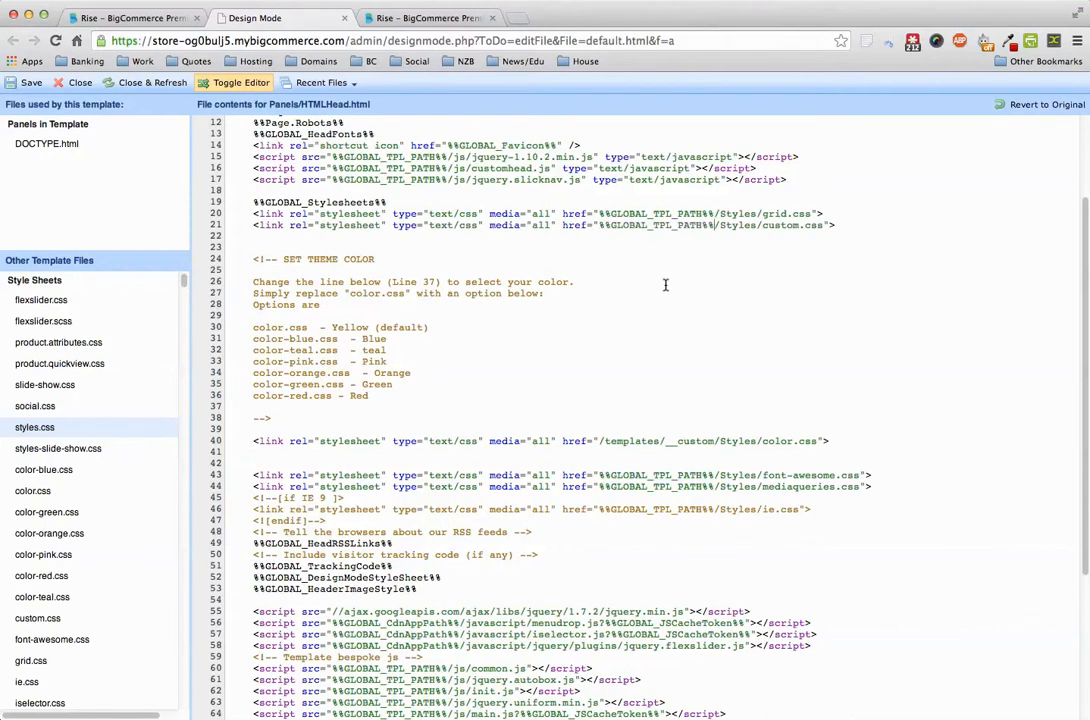
mouse_move(511, 333)
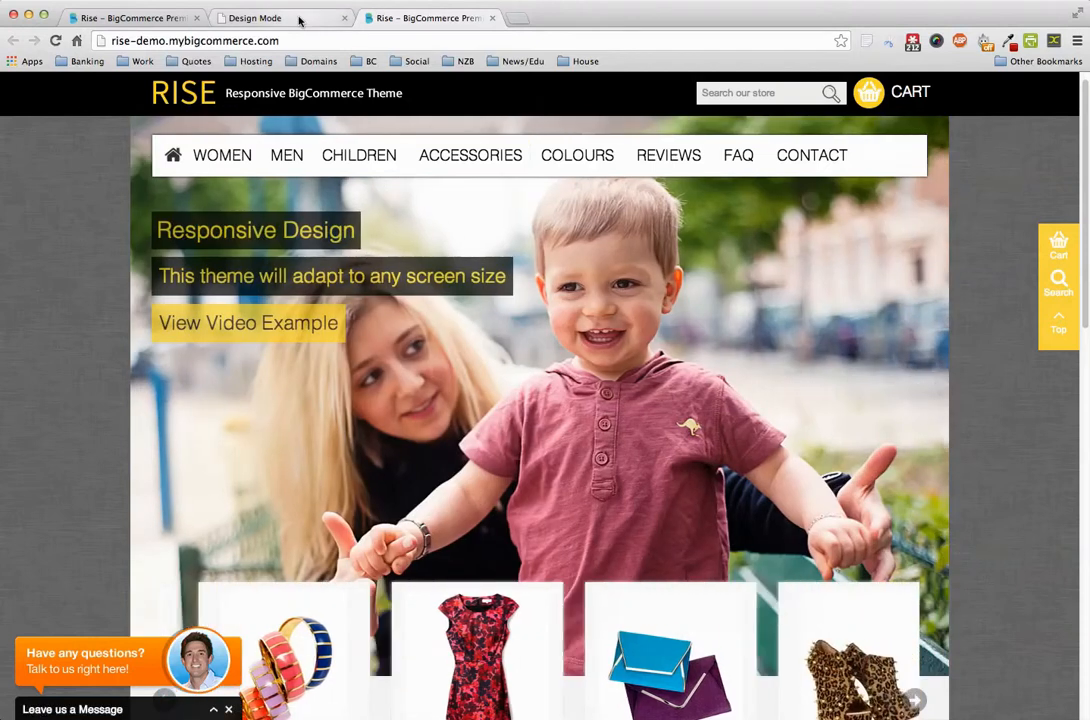
- Switch back to the Design Mode tab showing HTMLHead.html
left_click(255, 18)
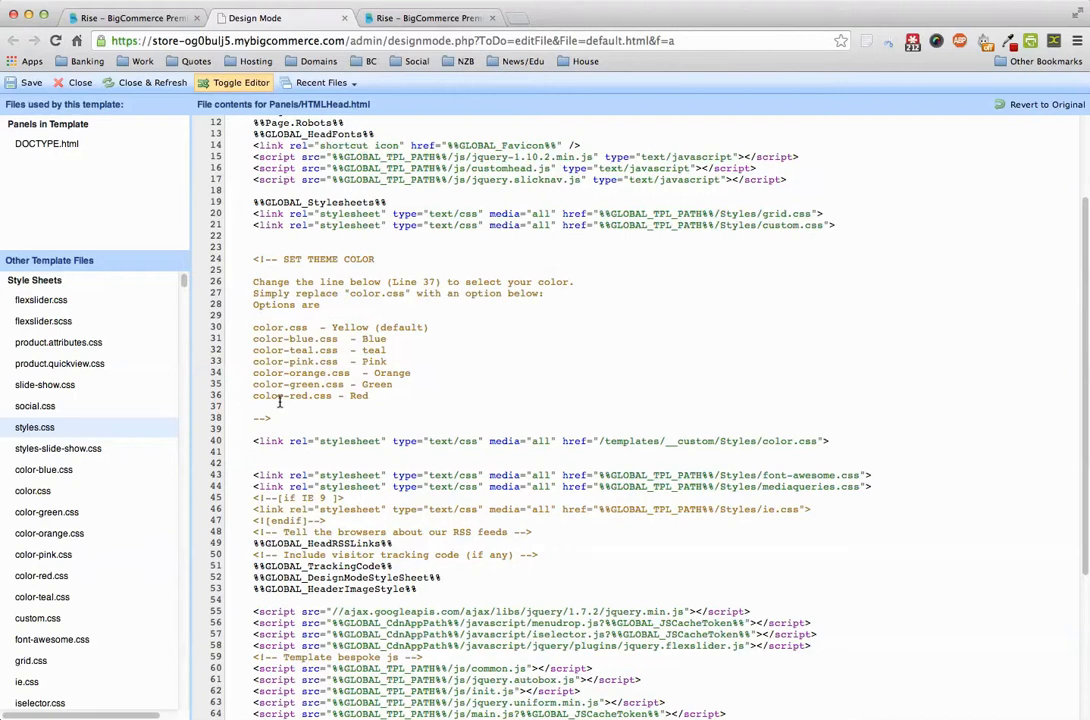
mouse_move(712, 434)
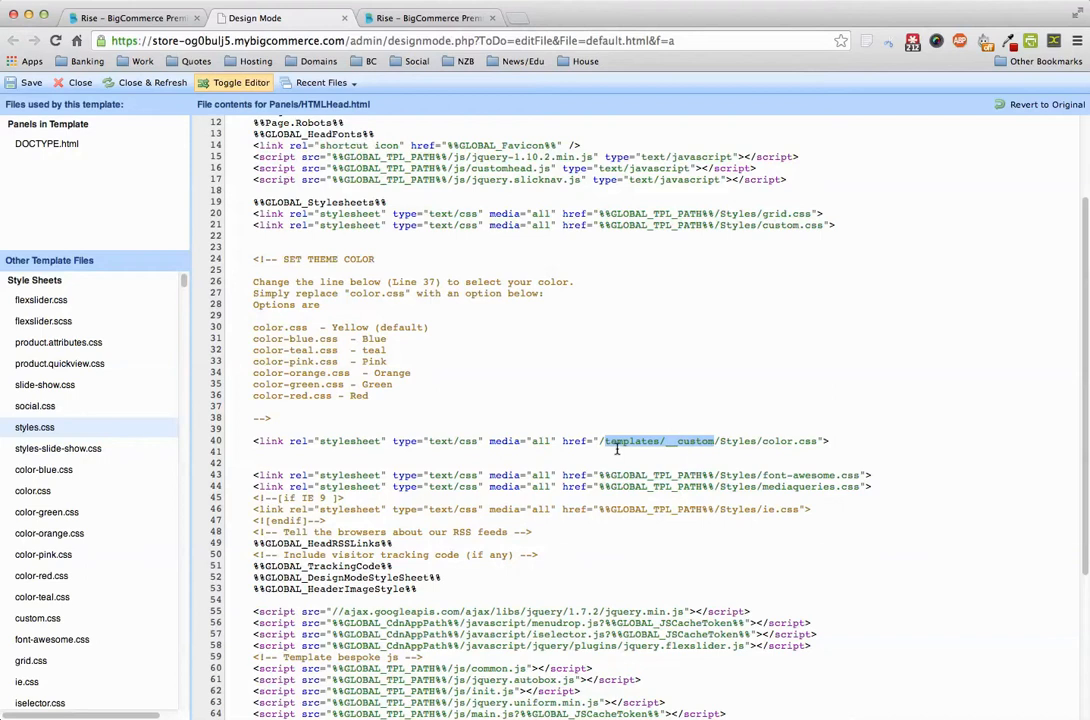
mouse_move(629, 360)
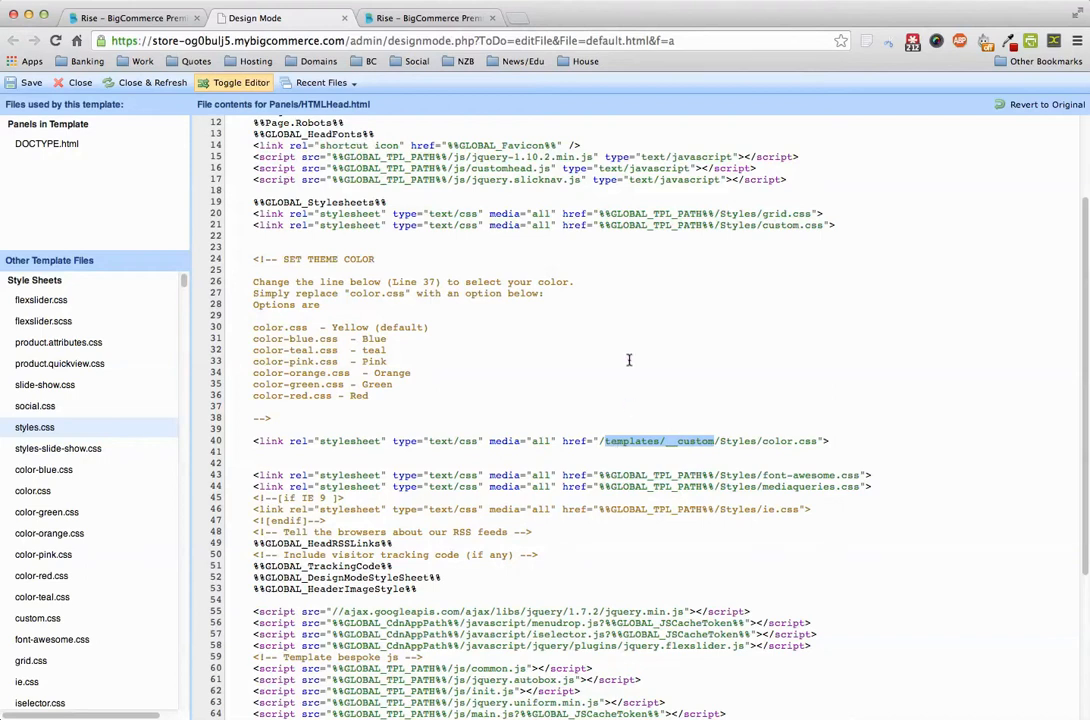
mouse_move(629, 359)
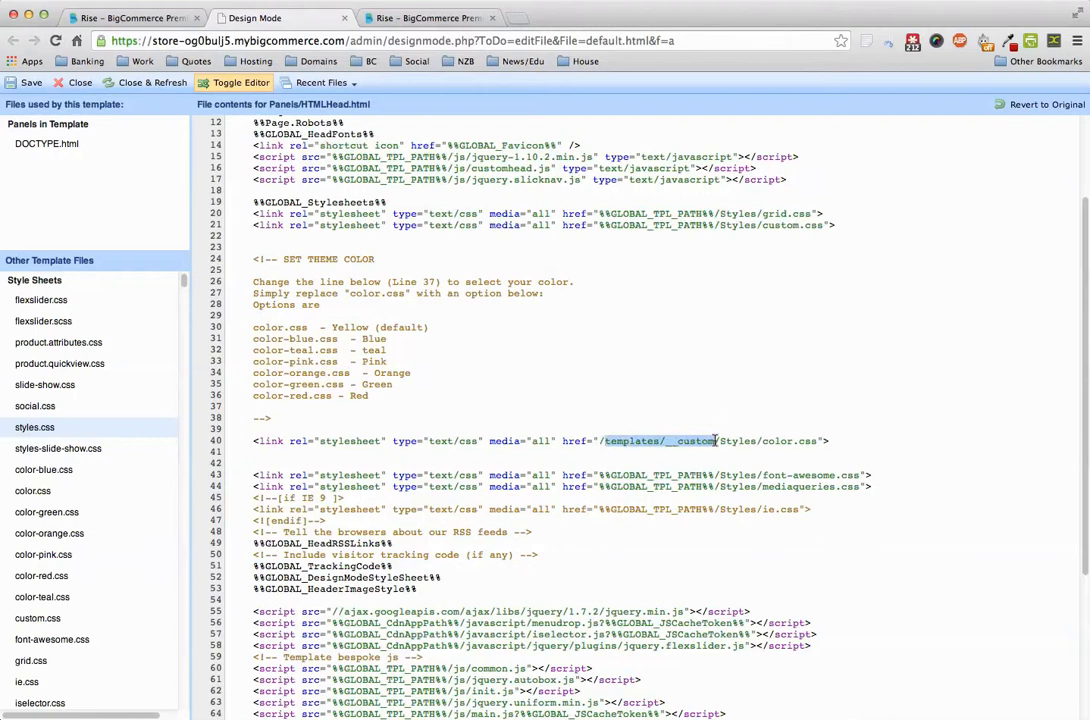
mouse_move(577, 355)
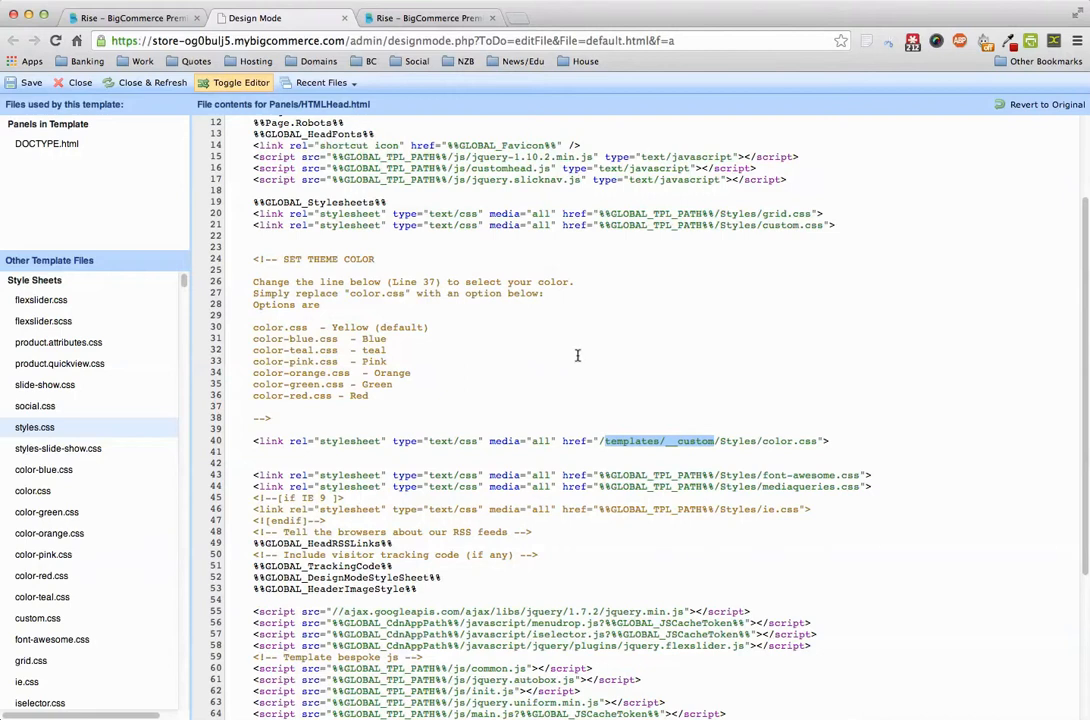
mouse_move(292, 410)
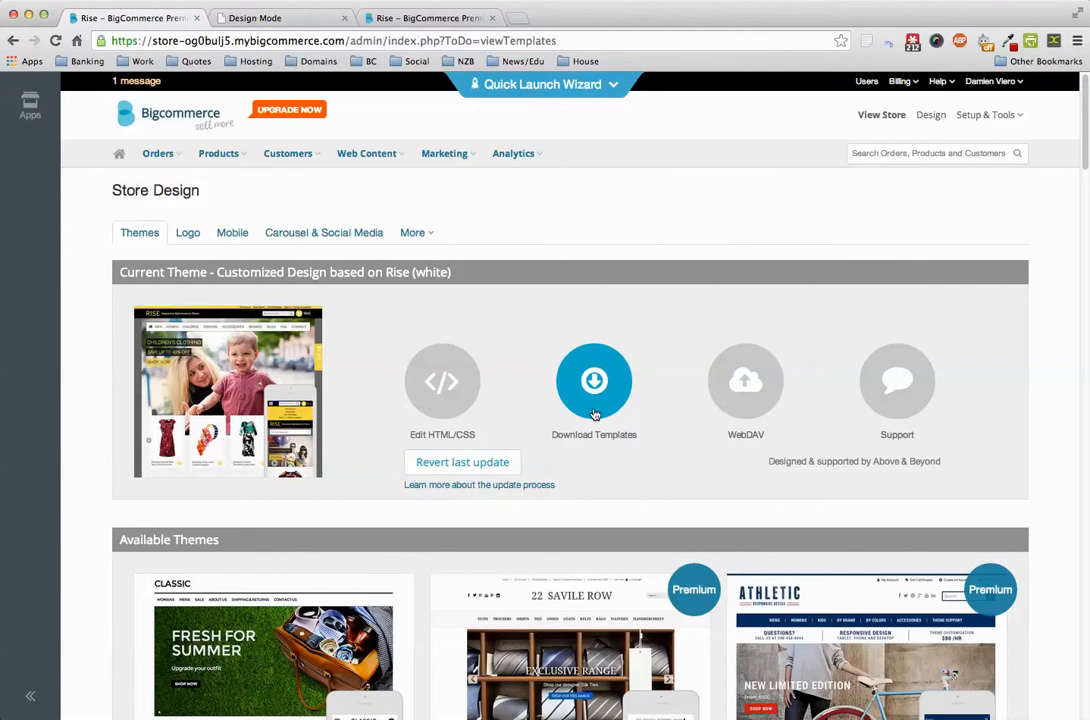
mouse_move(640, 481)
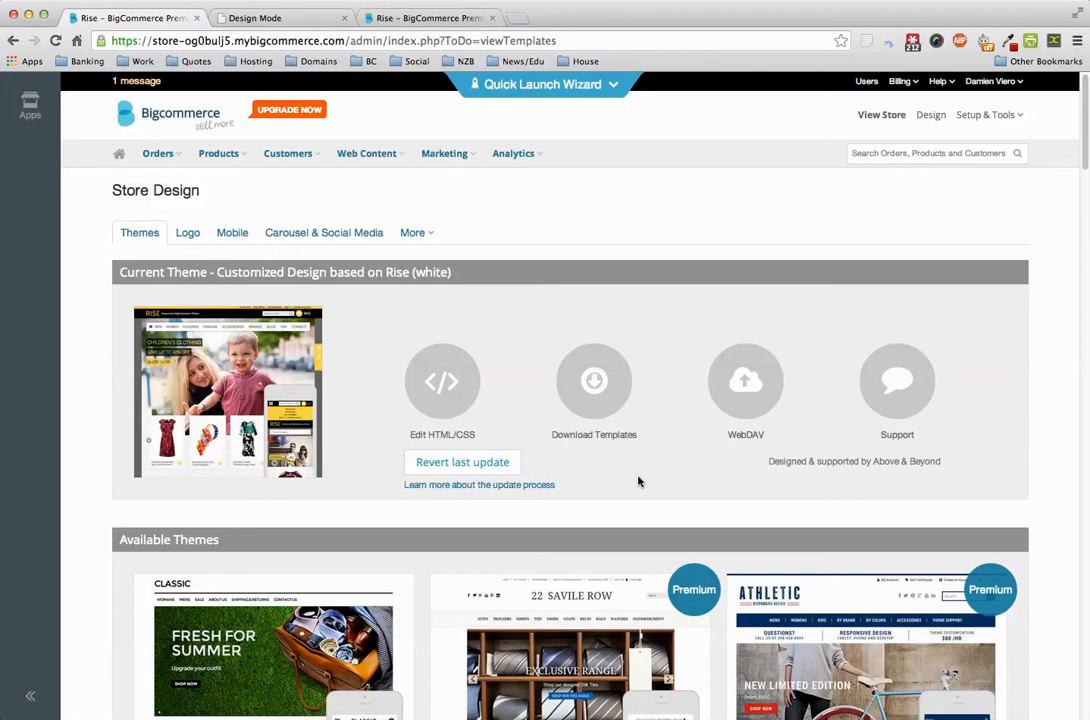
mouse_move(584, 240)
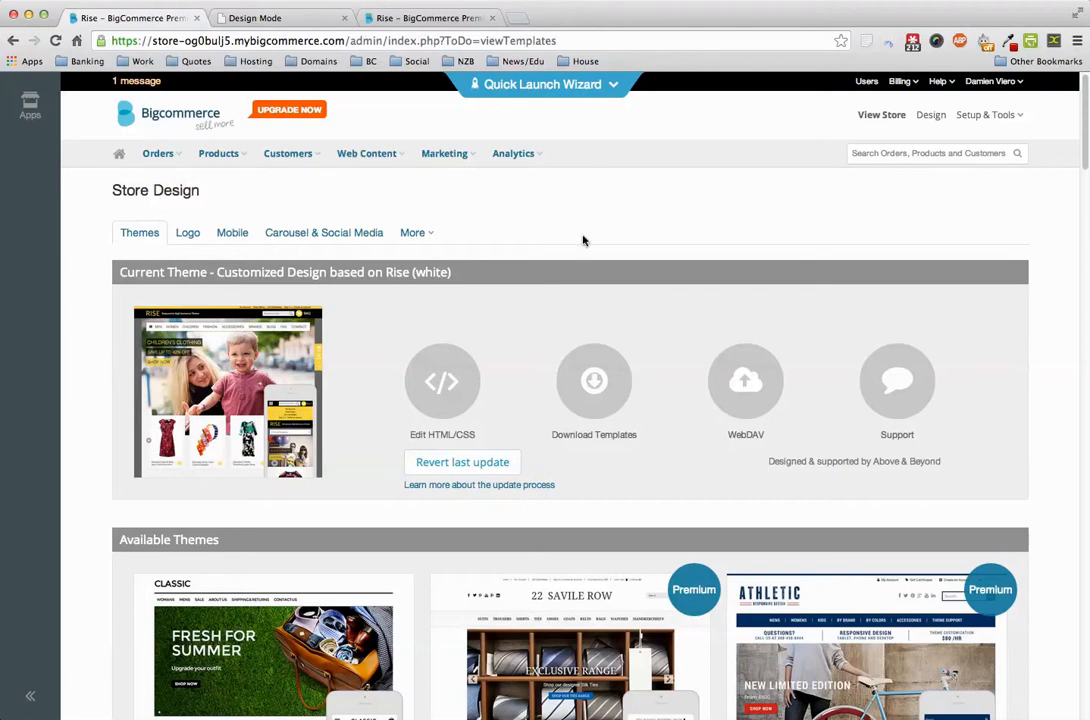
mouse_move(296, 18)
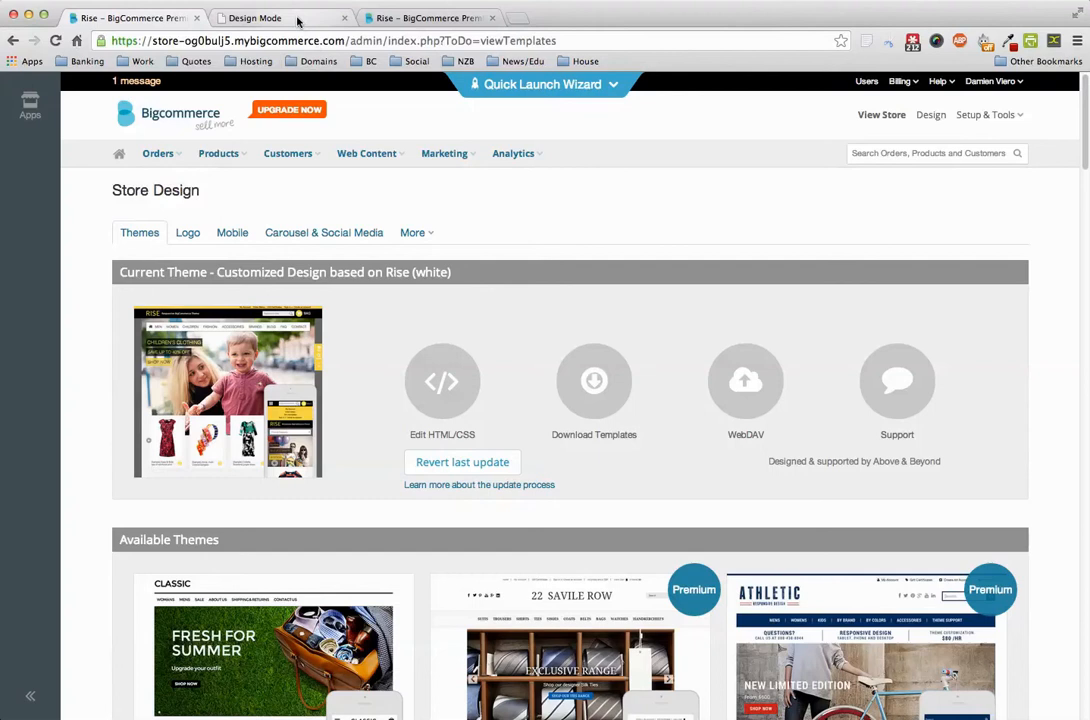
- Return to the Design Mode tab with HTMLHead.html's custom color.css path
left_click(442, 381)
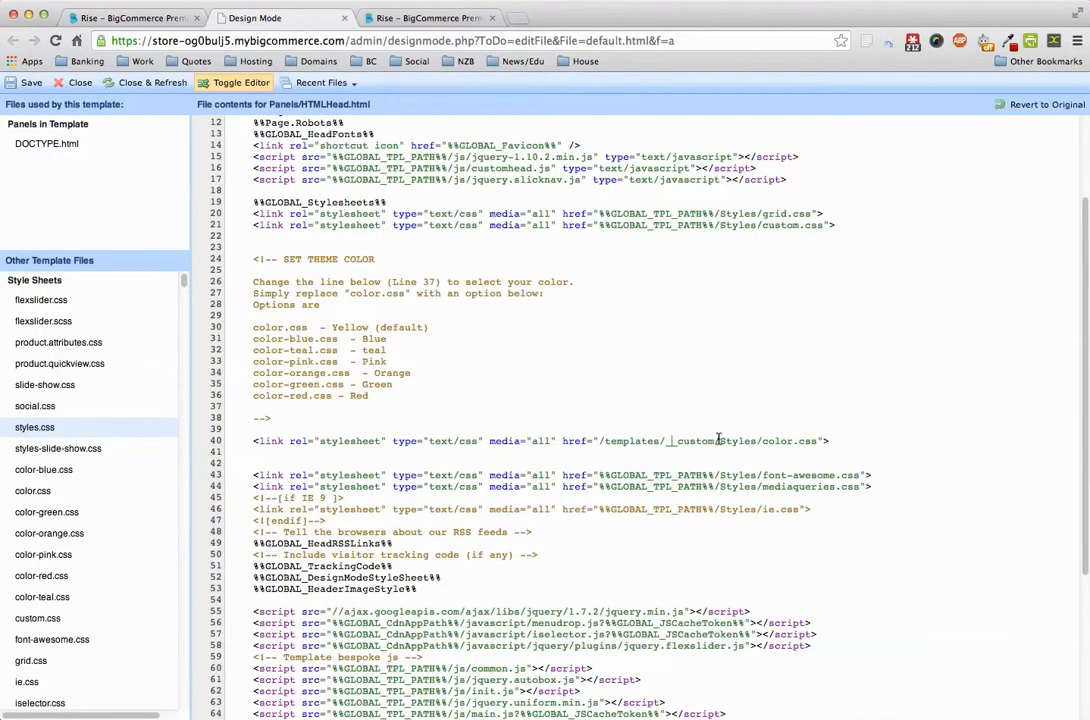